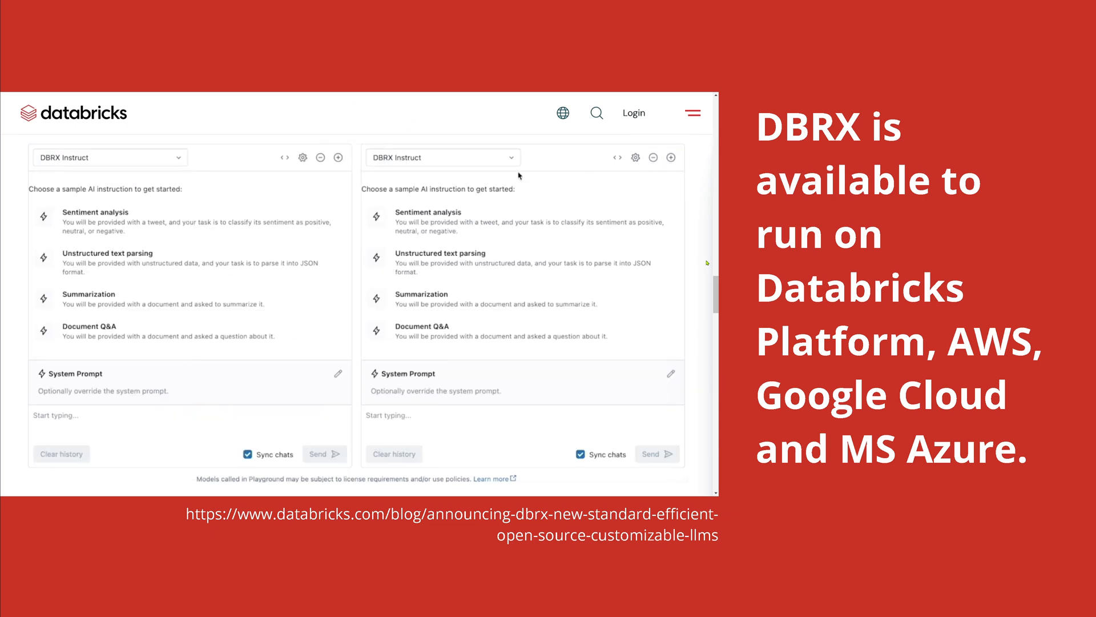
# - Switch the right pane to Llama 2 70B Chat with system prompt 'You are a helpful coding assistant'
pyautogui.click(442, 157)
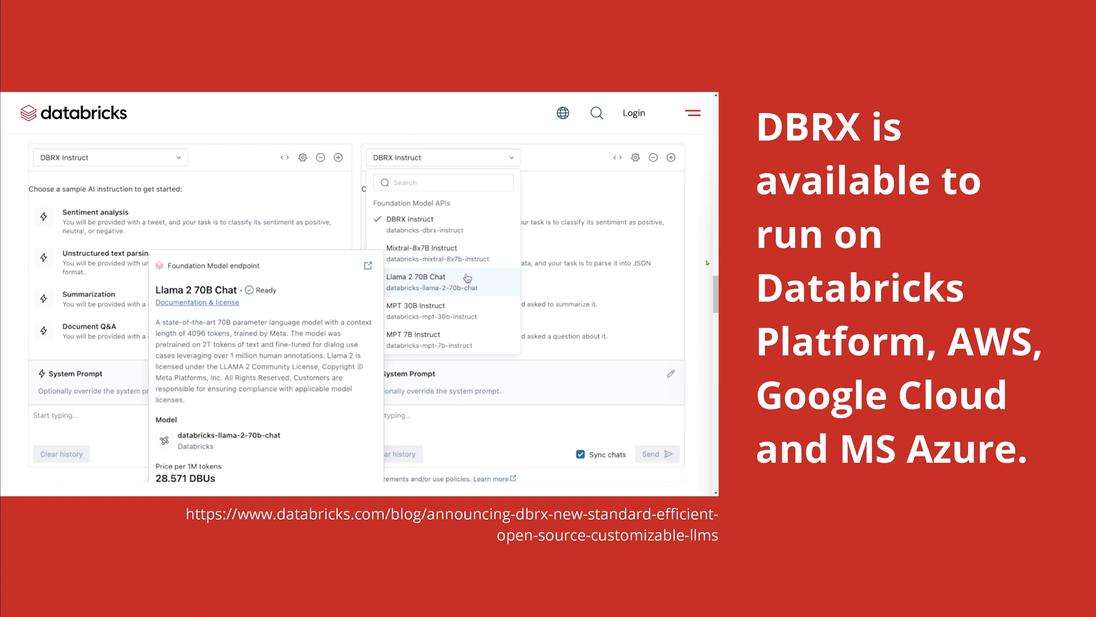
pyautogui.click(417, 276)
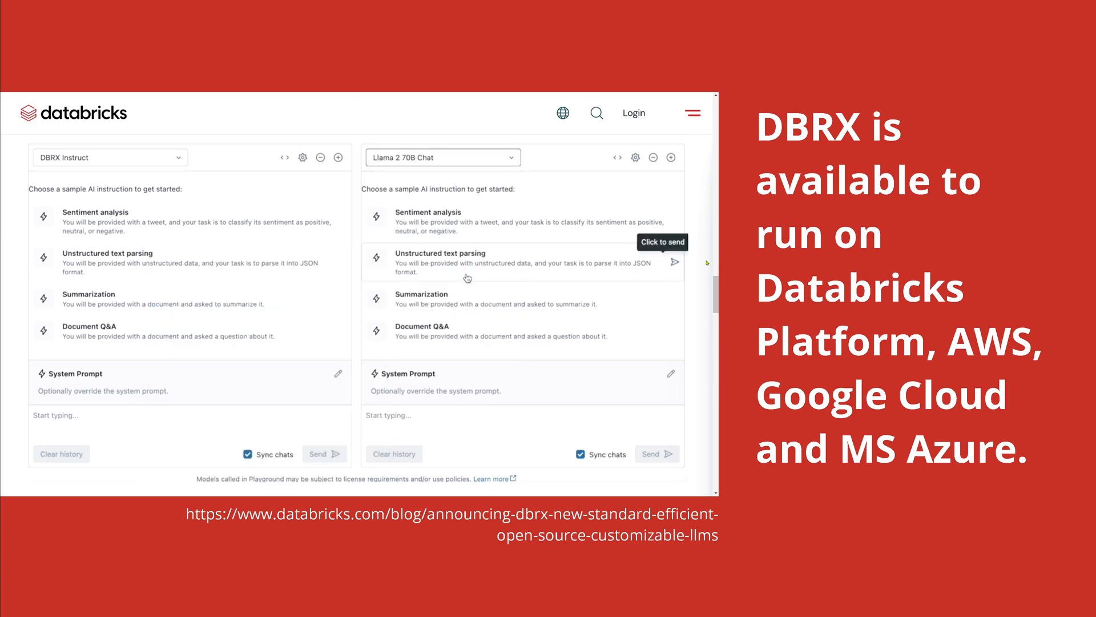
pyautogui.write('You are a helpful coding assistant')
pyautogui.write('Write a Python function that identifies whether')
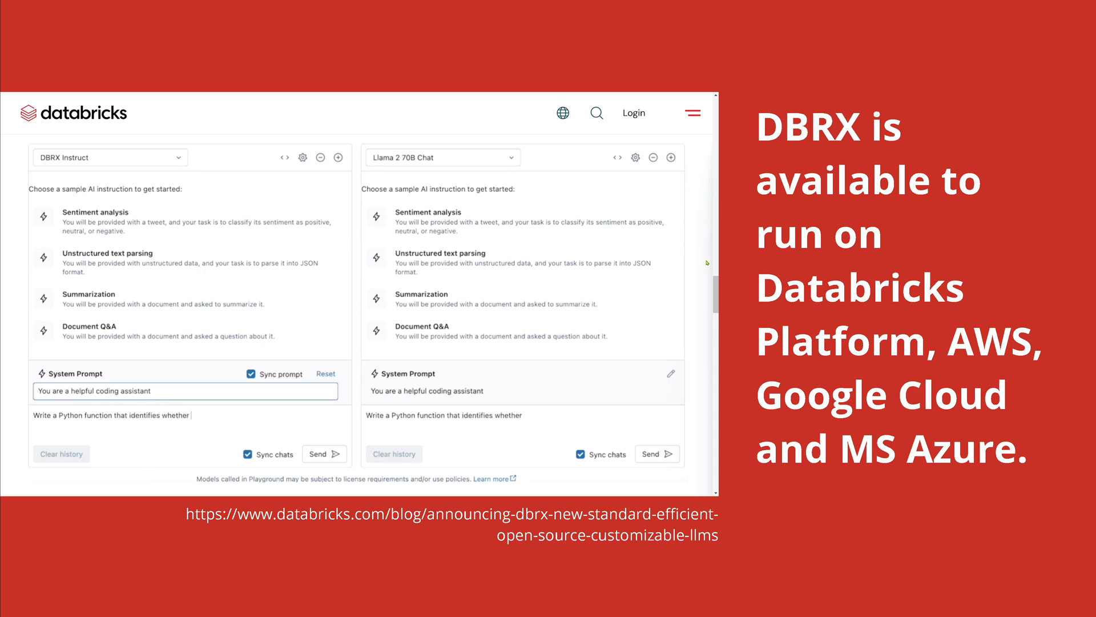
pyautogui.click(322, 453)
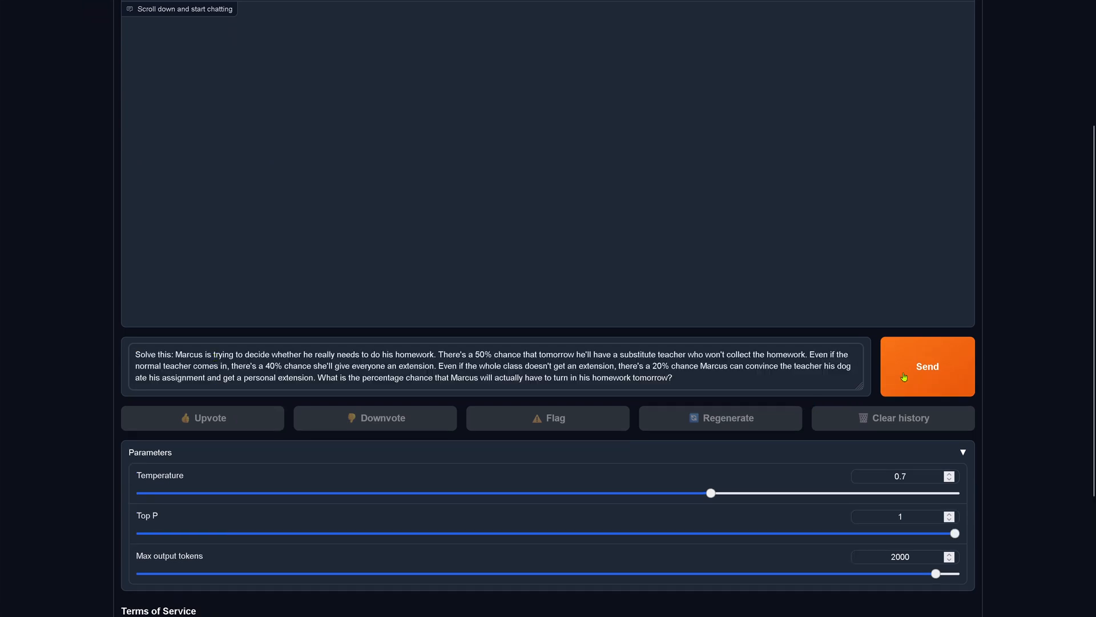
# - Get dbrx-instruct answers of 74% and 24% to the Marcus puzzle, then clear the chat
pyautogui.click(926, 366)
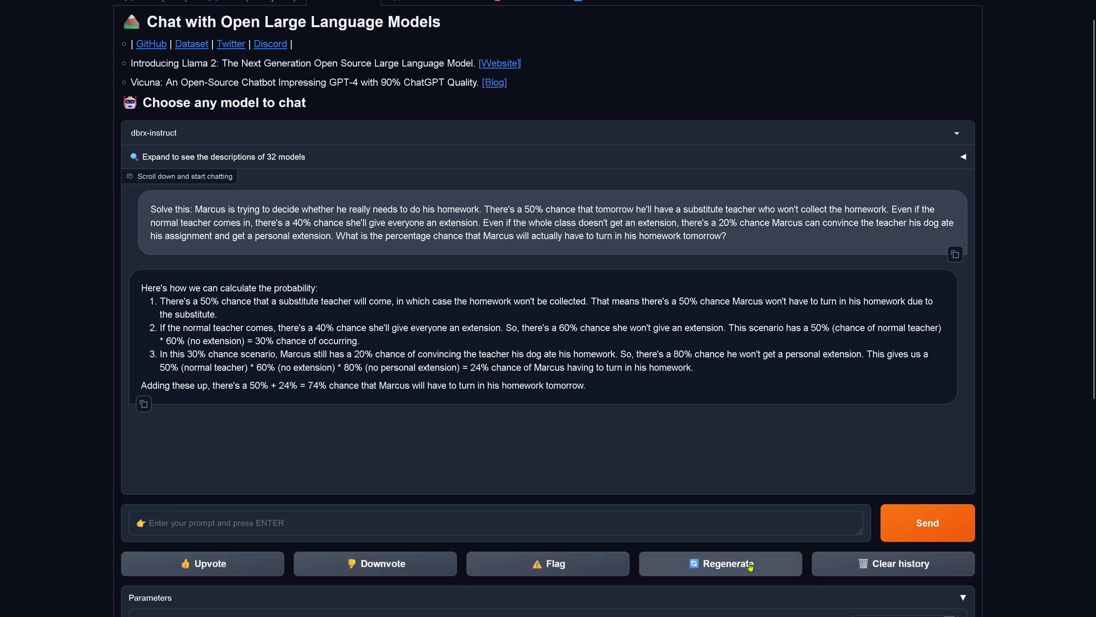
pyautogui.click(720, 563)
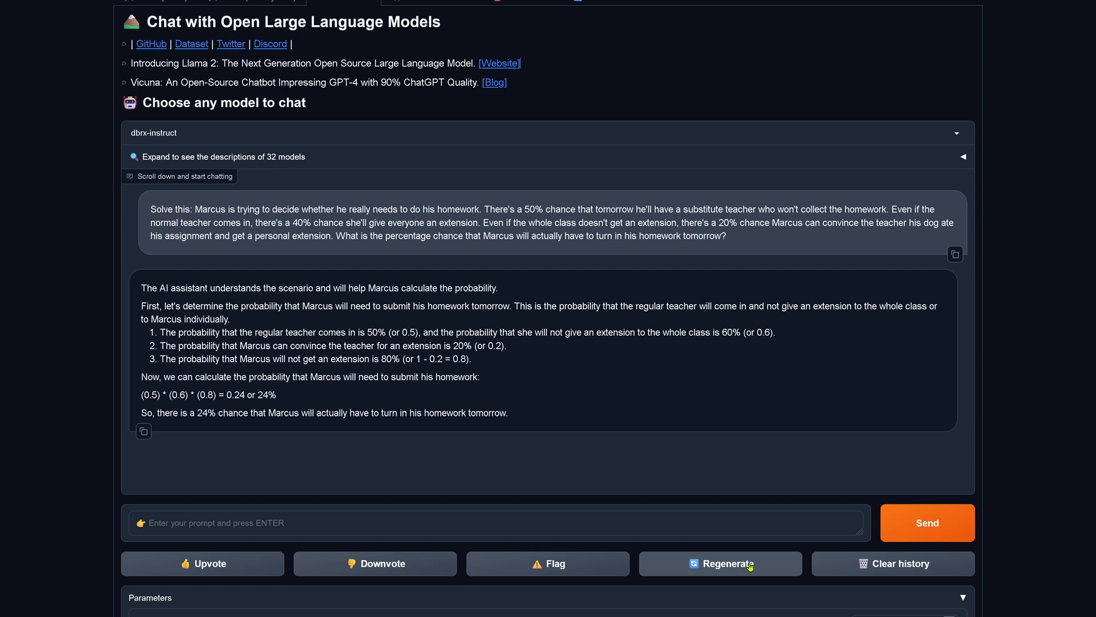
pyautogui.click(721, 563)
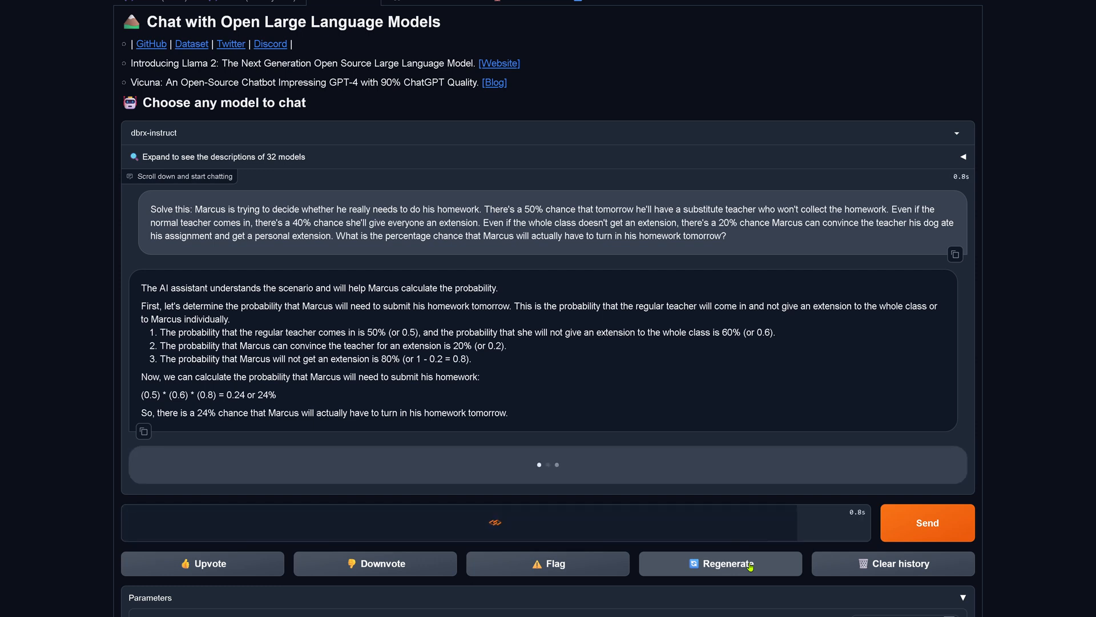
pyautogui.click(721, 563)
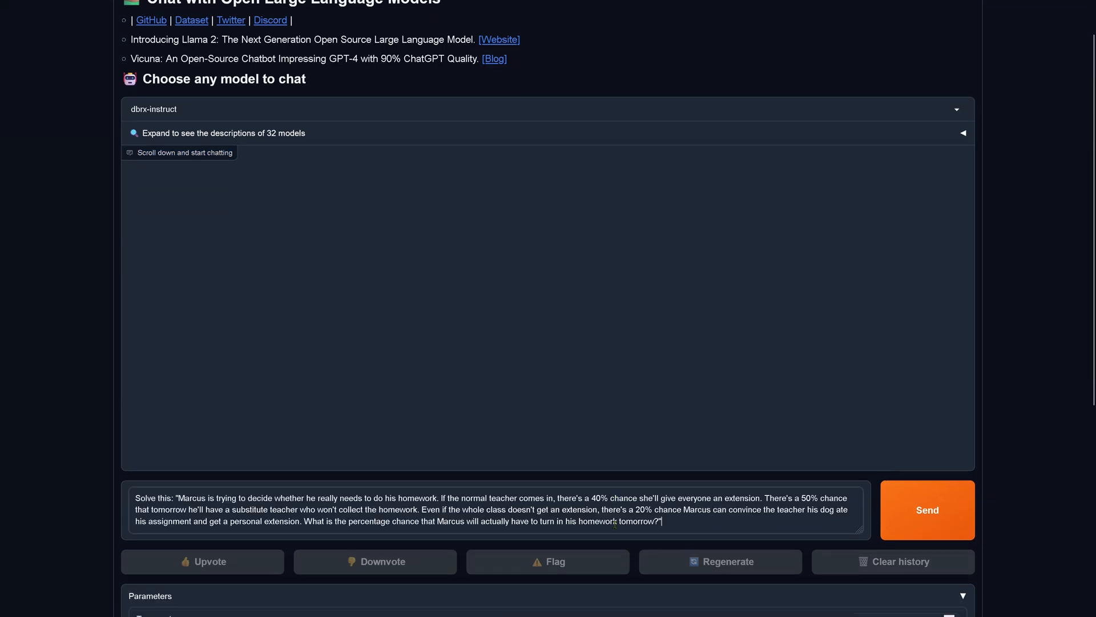
# - Resend the reordered puzzle, collect 24% and 70% answers, clear and set temperature 1
pyautogui.scroll(-3)
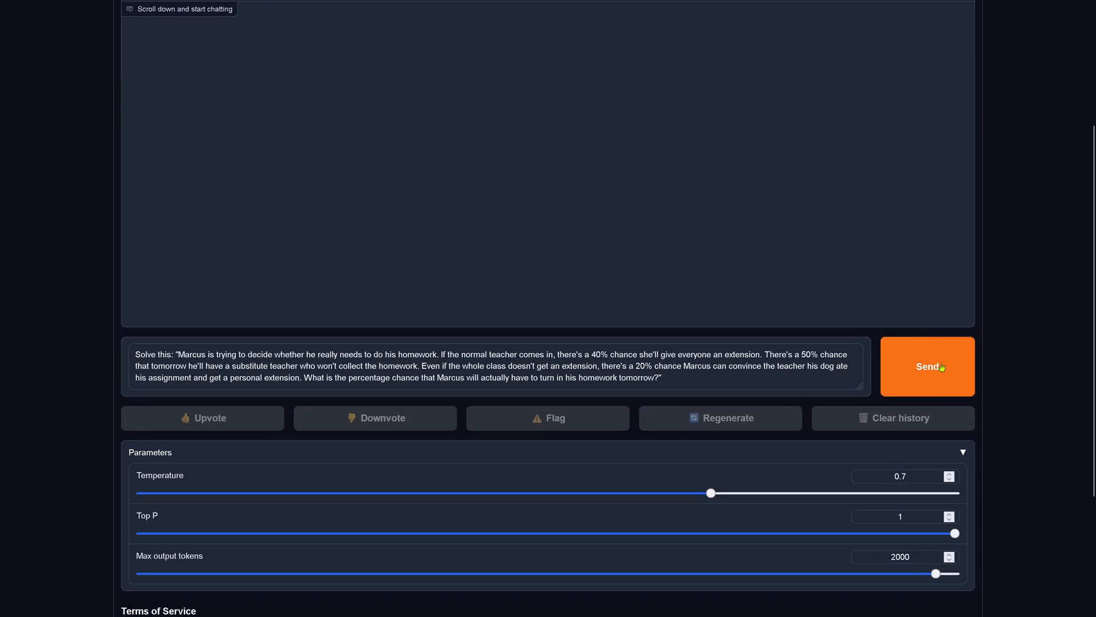
pyautogui.click(926, 367)
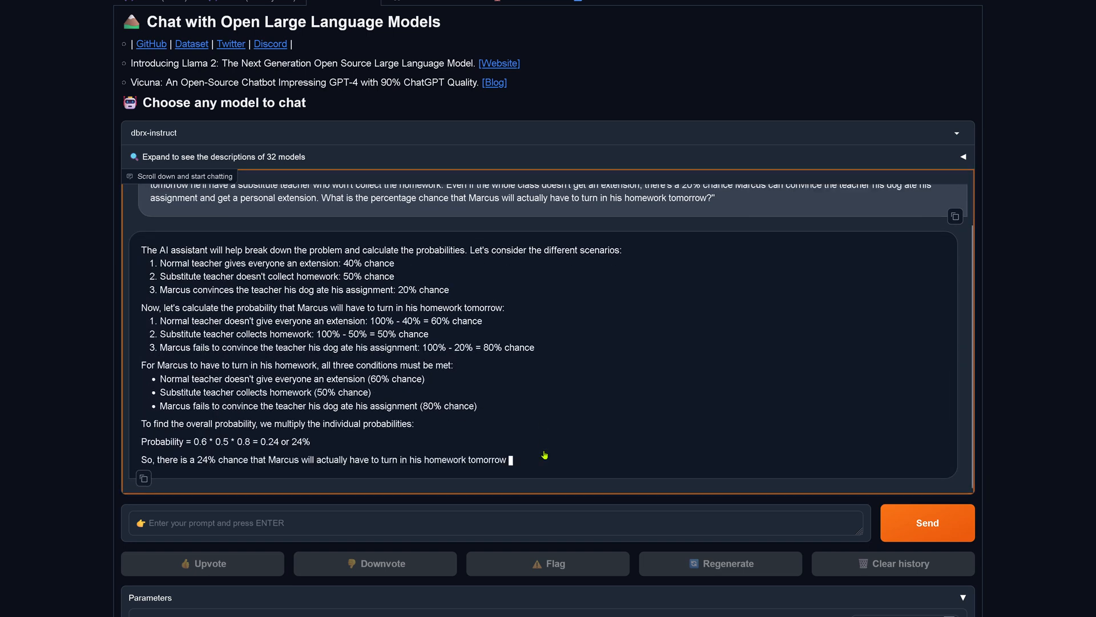
pyautogui.click(721, 563)
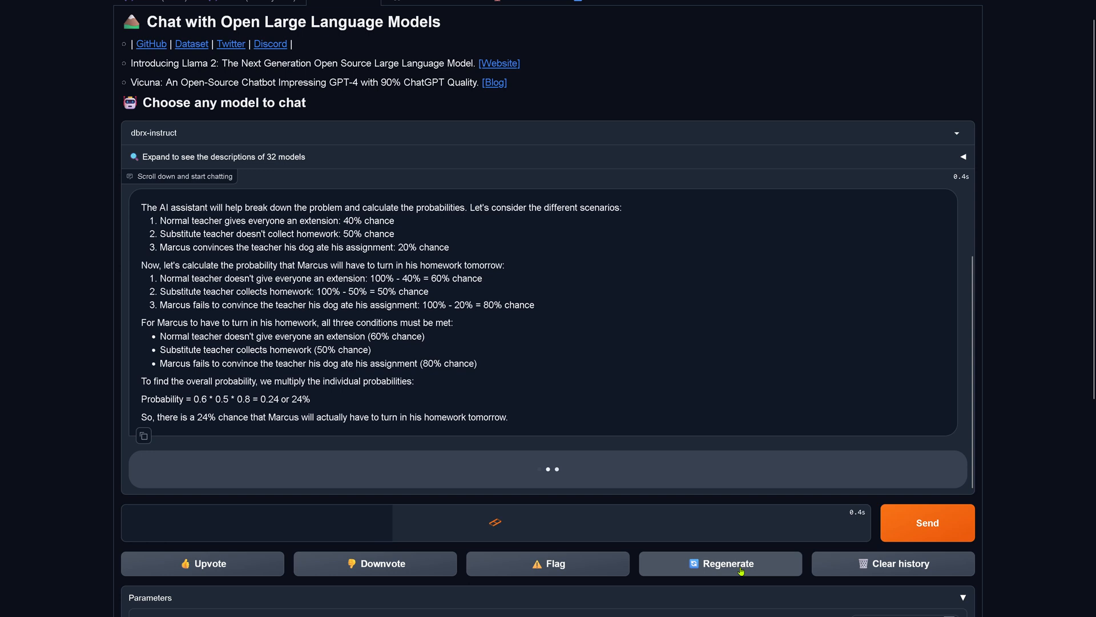
pyautogui.click(720, 563)
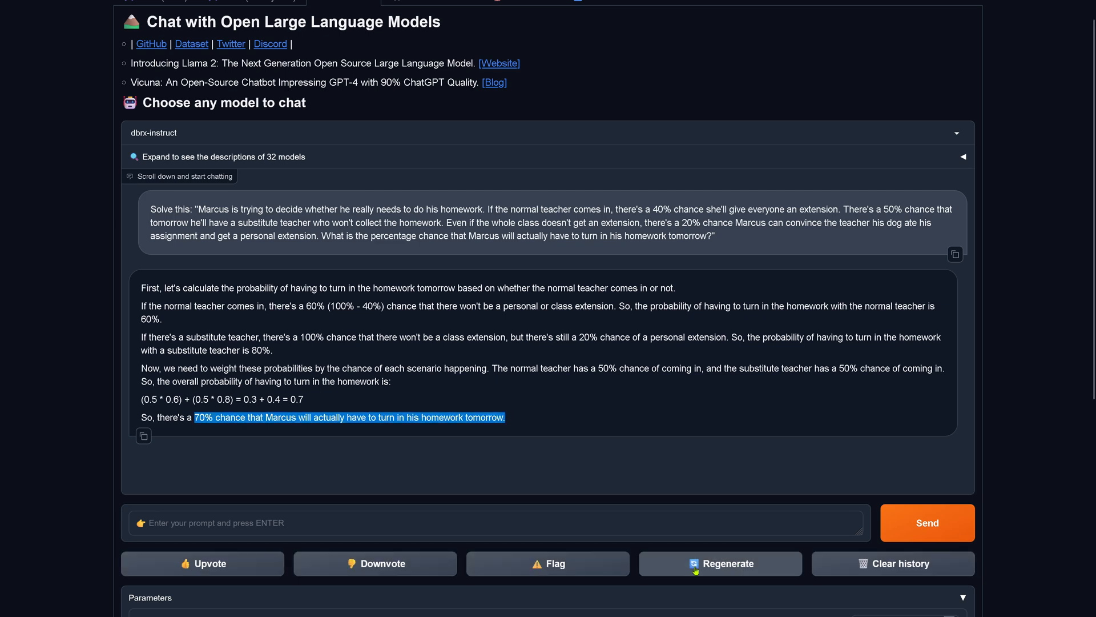
pyautogui.click(721, 563)
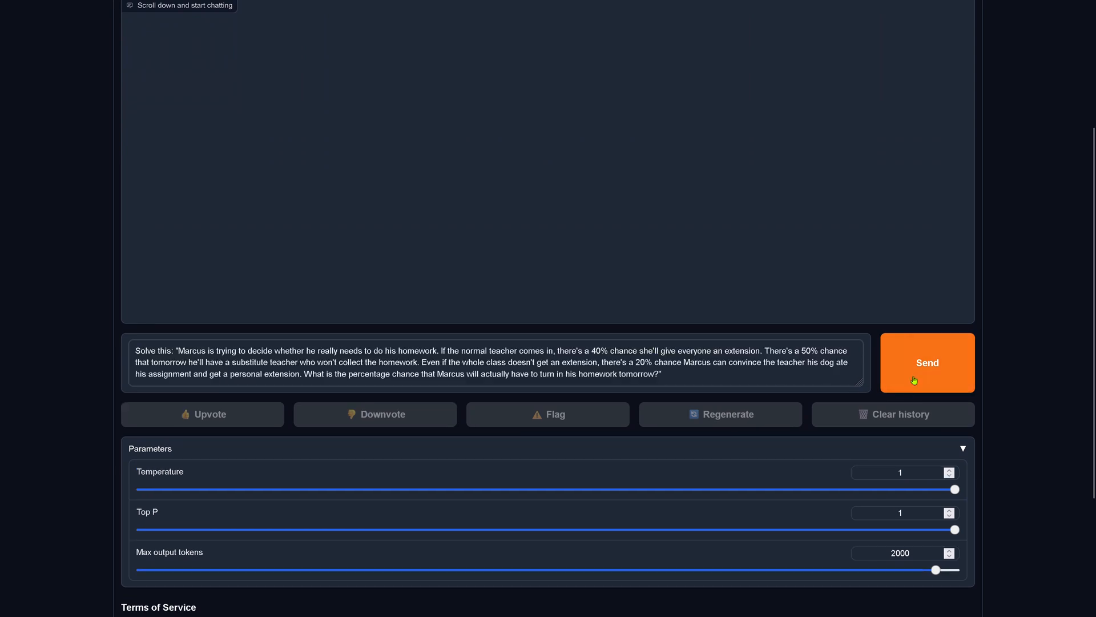
# - At temperature 1 collect answers 24%, 80% and 28%, highlight the 28%, then clear for a temperature-0 run
pyautogui.click(927, 362)
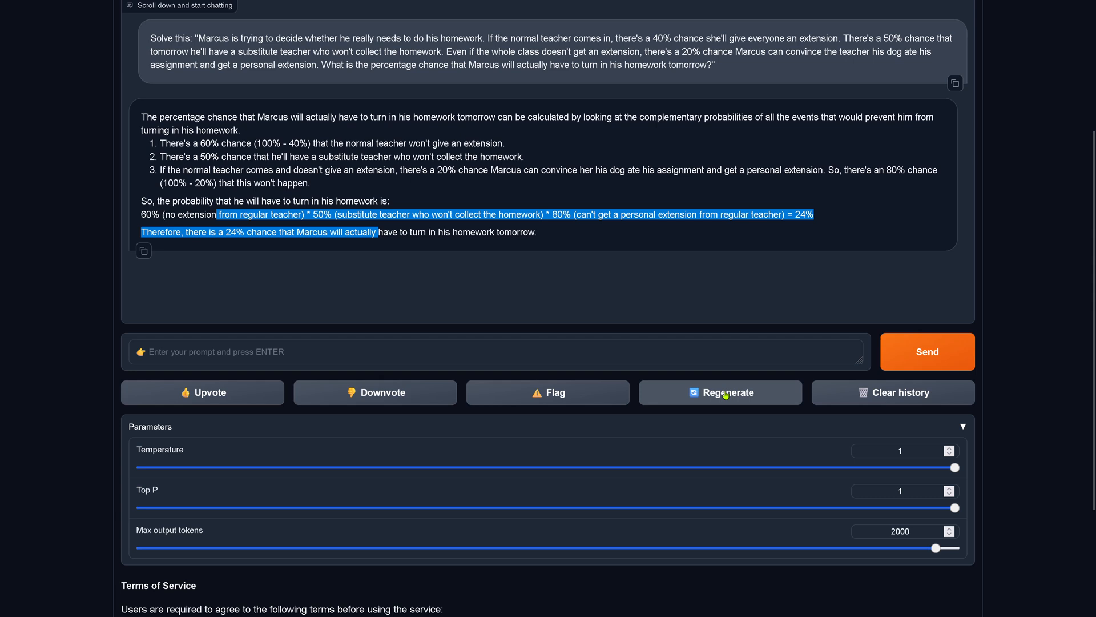
pyautogui.click(721, 392)
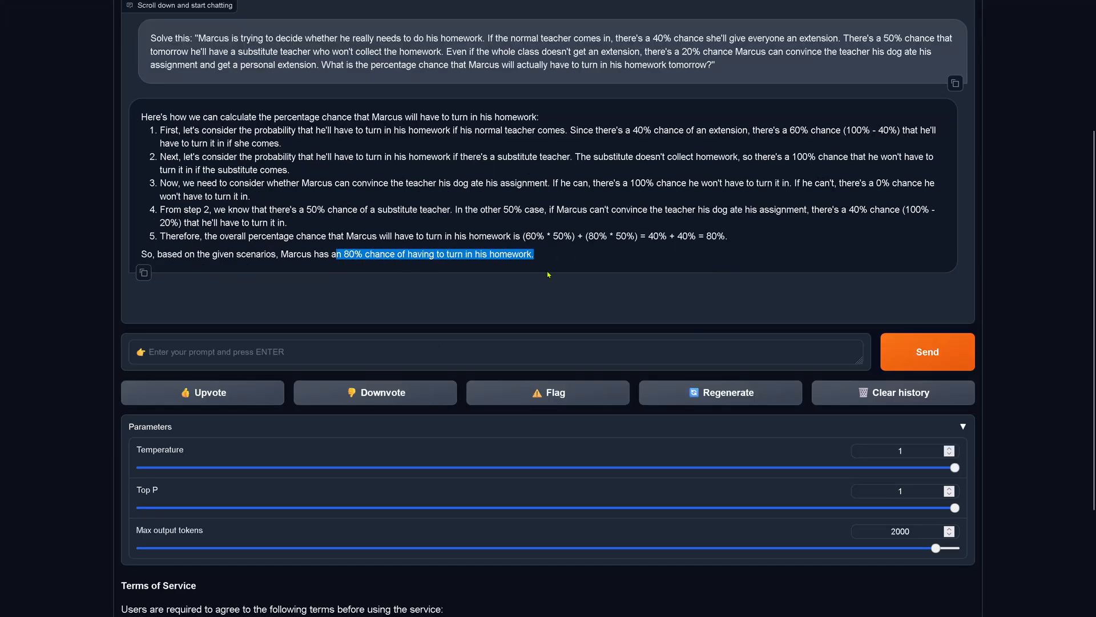
pyautogui.click(721, 392)
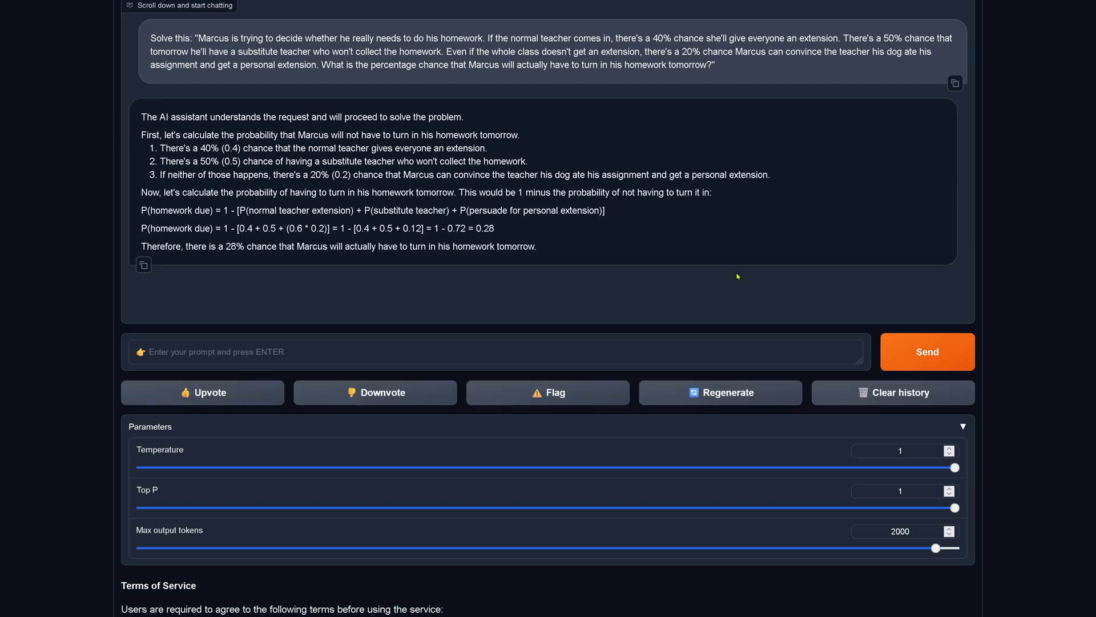
pyautogui.moveTo(954, 467); pyautogui.dragTo(139, 467)
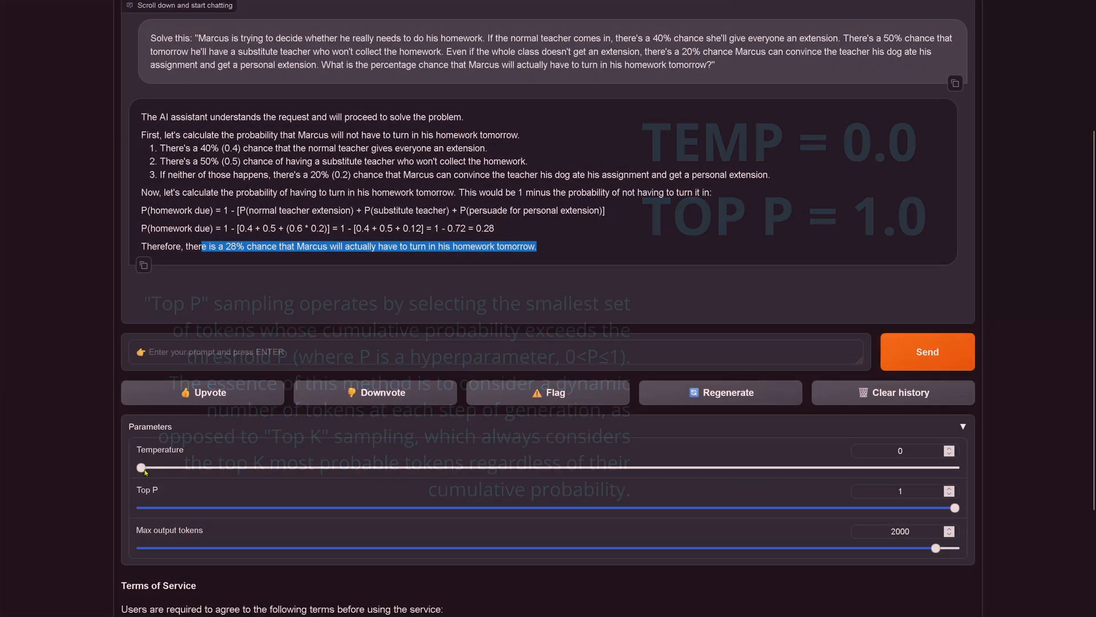
pyautogui.click(893, 392)
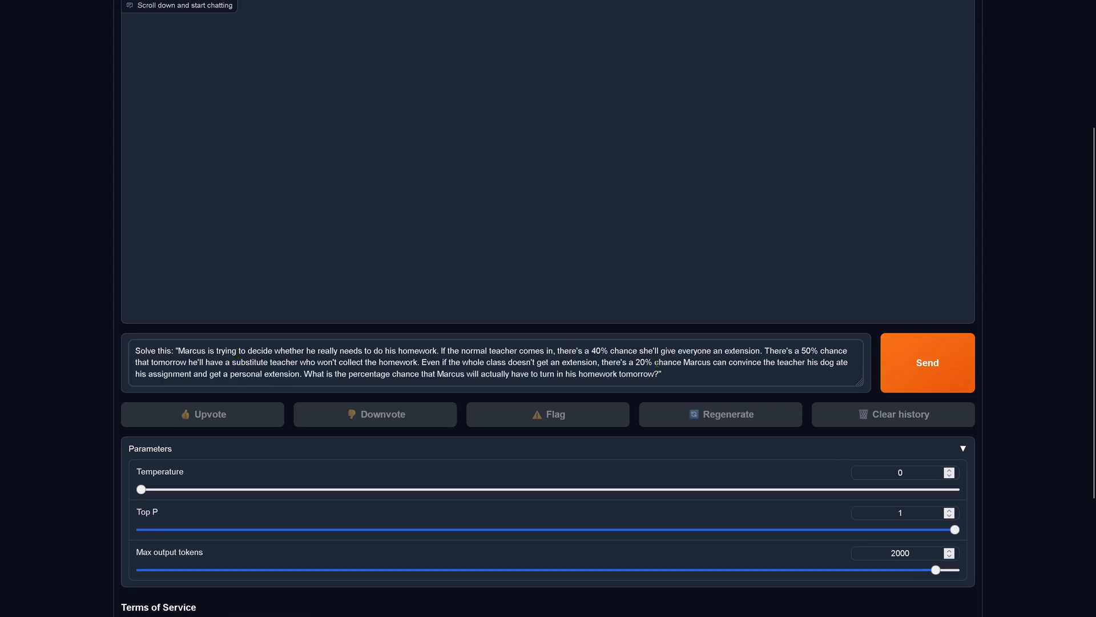
# - At temperature 0 get a 48% answer and confirm regeneration also gives 48%
pyautogui.click(927, 362)
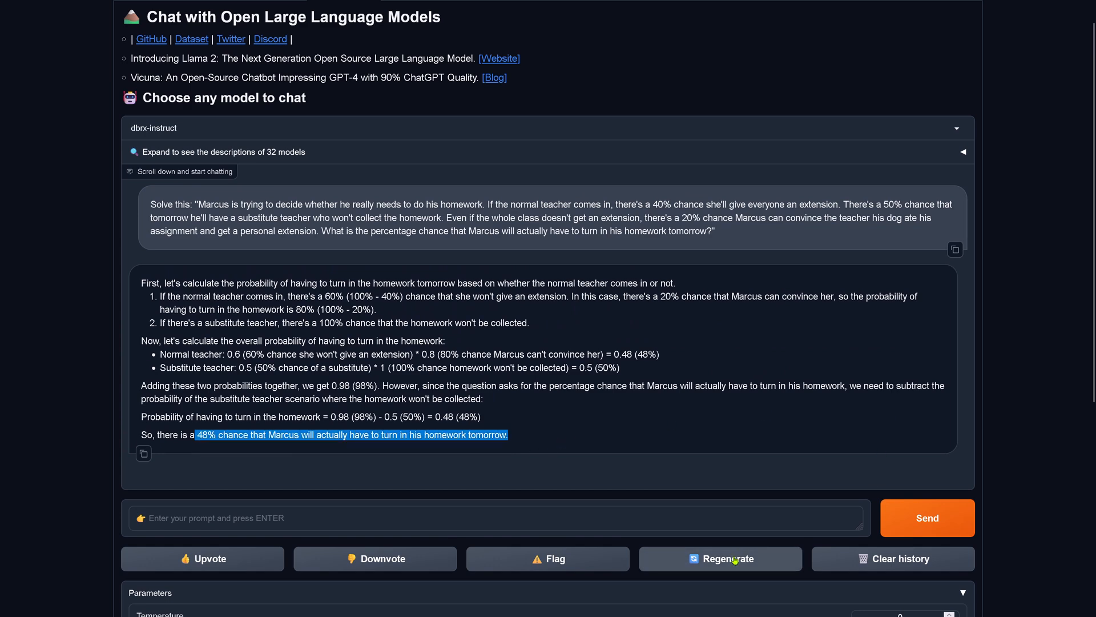
pyautogui.scroll(-3)
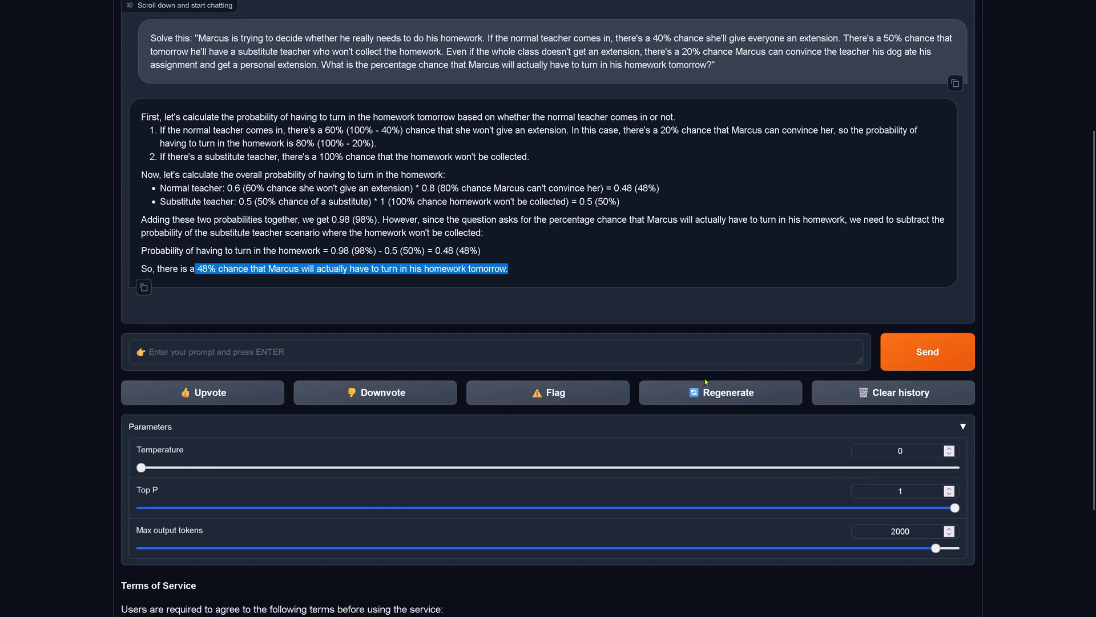
pyautogui.click(721, 392)
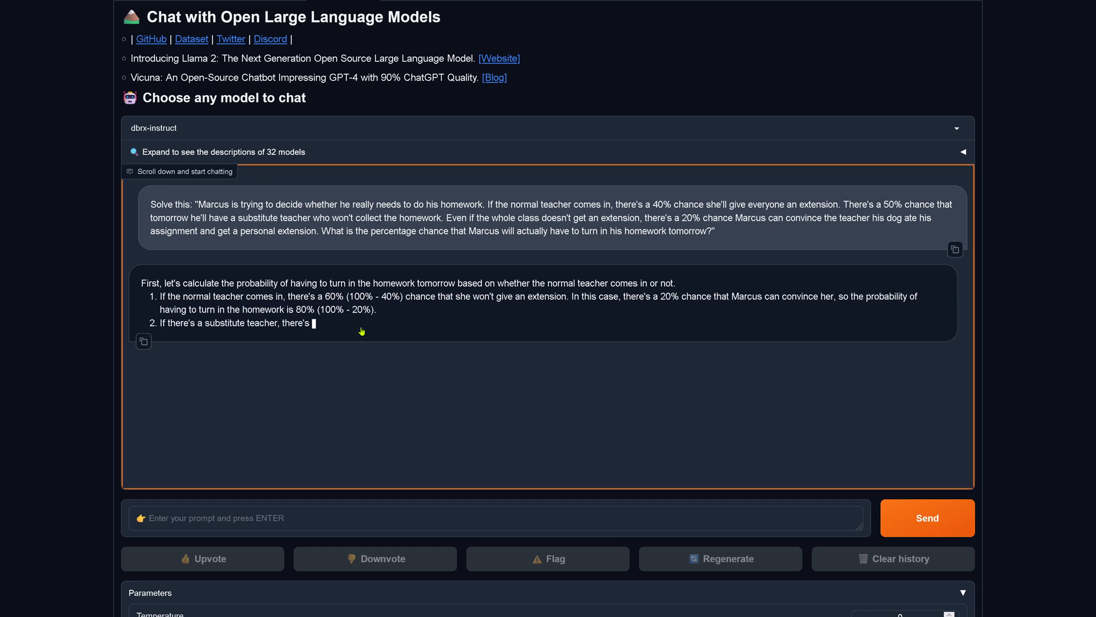
pyautogui.scroll(-3)
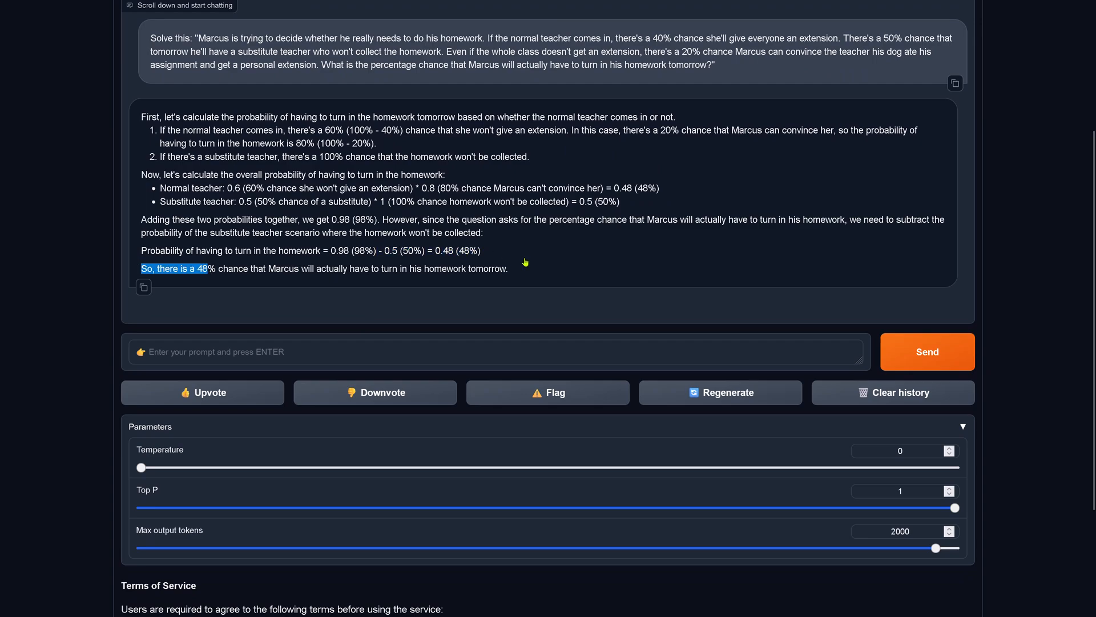
# - Highlight the 24% conclusion and ask the homework question again, getting 24% once more
pyautogui.click(721, 392)
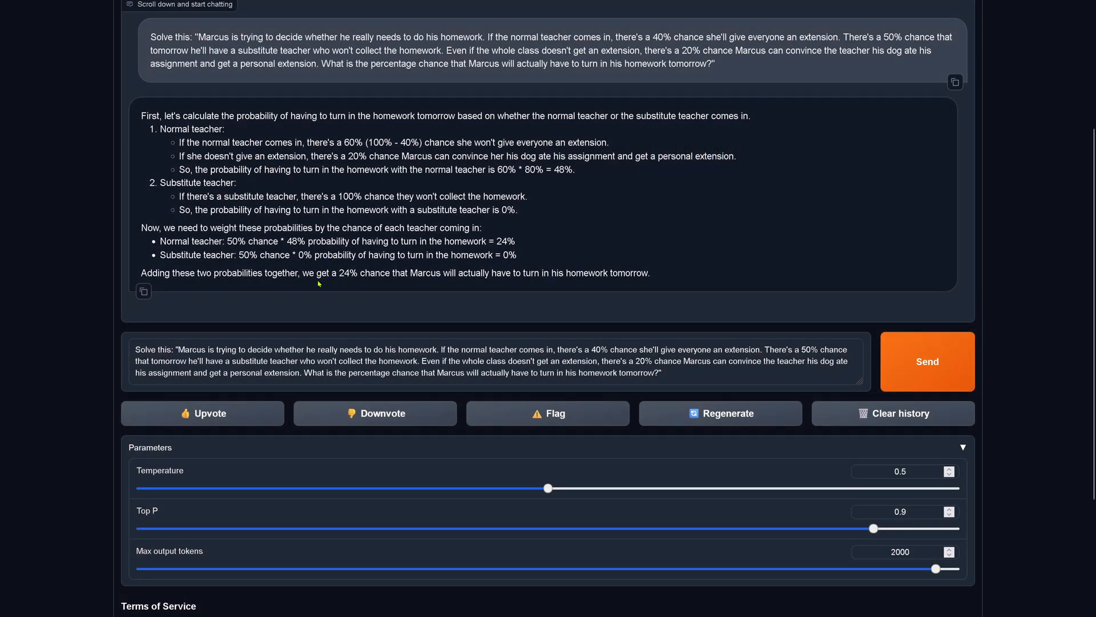
pyautogui.moveTo(317, 273); pyautogui.dragTo(650, 273)
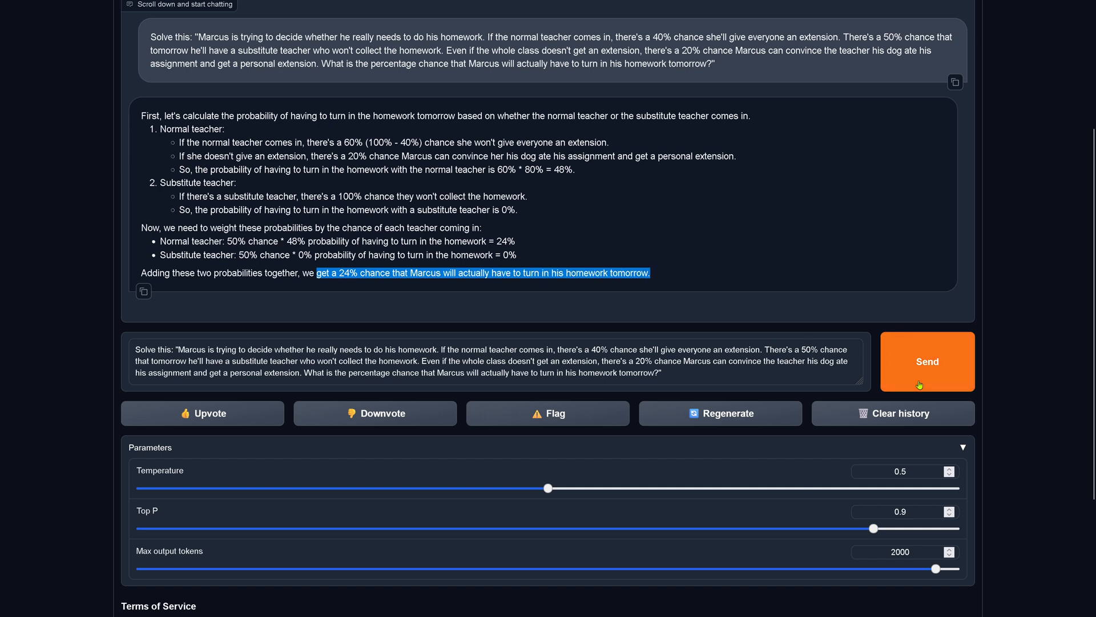
pyautogui.click(928, 362)
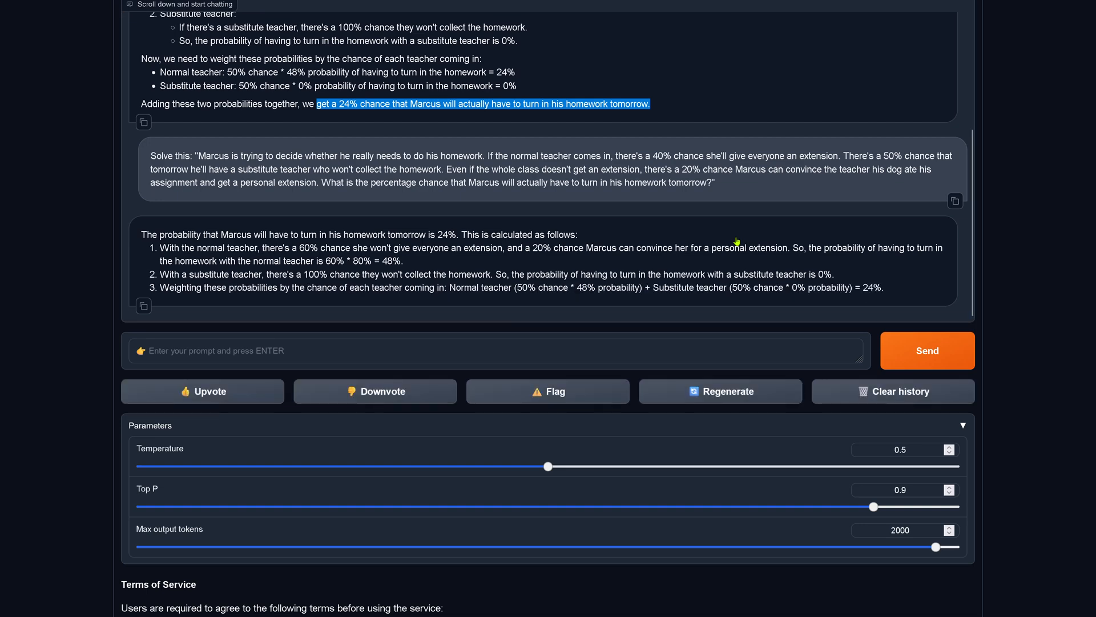
pyautogui.moveTo(741, 213)
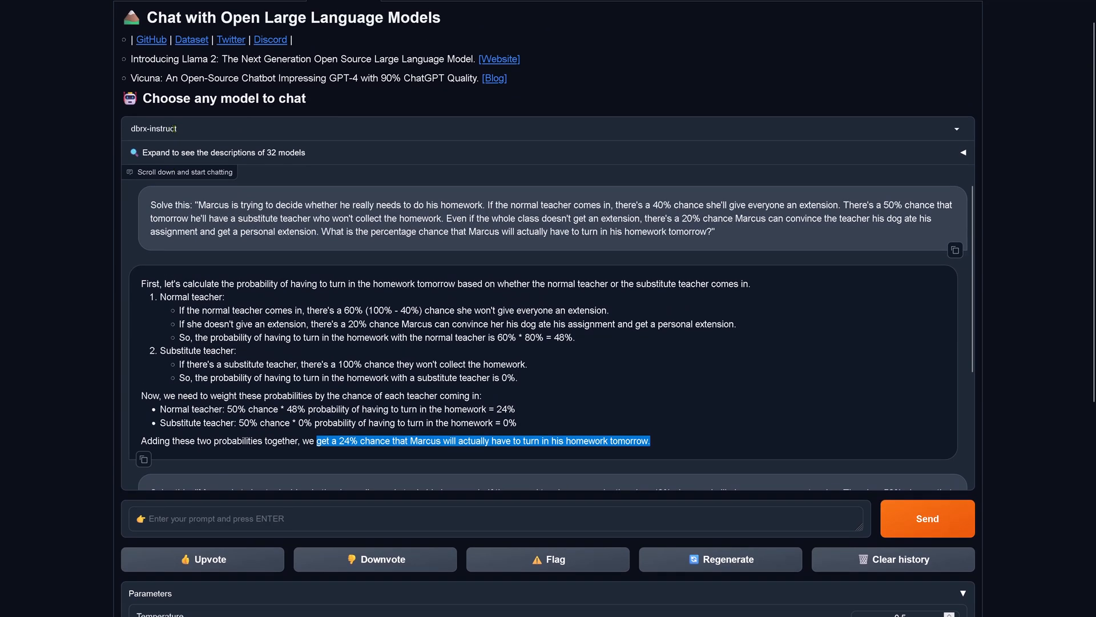
pyautogui.scroll(-3)
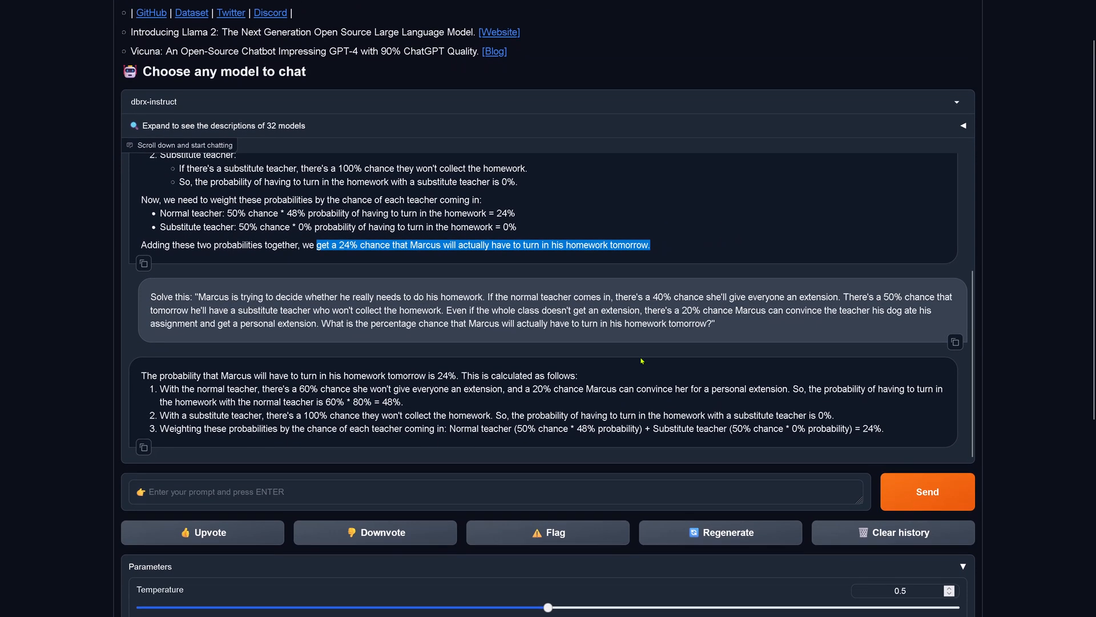
pyautogui.scroll(-3)
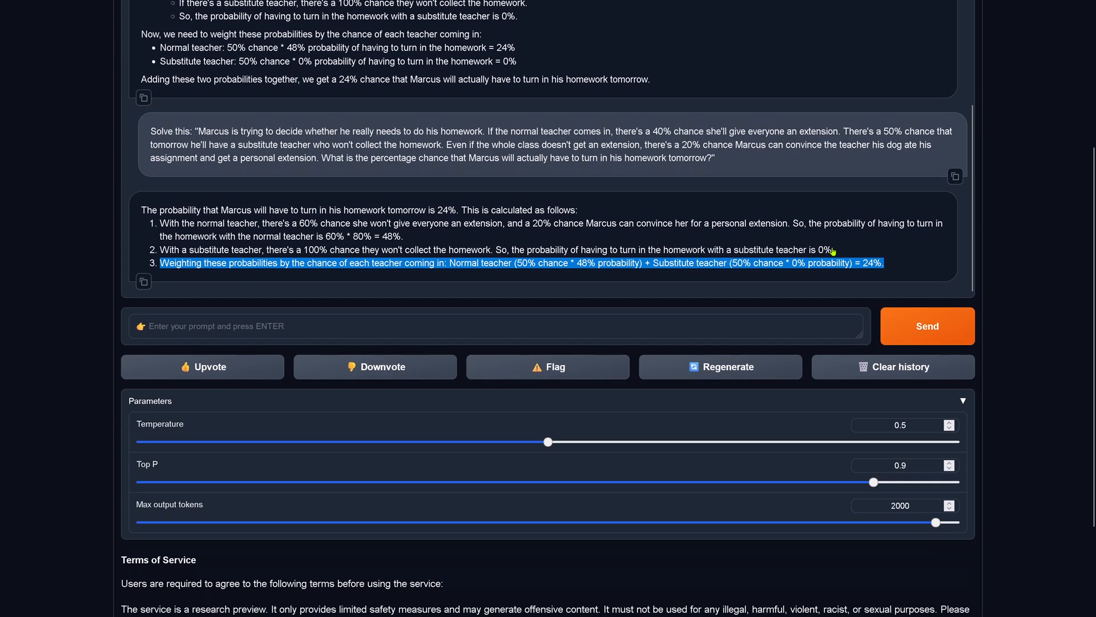
# - Regenerate the latest answer and highlight that both answers conclude 24%
pyautogui.click(719, 367)
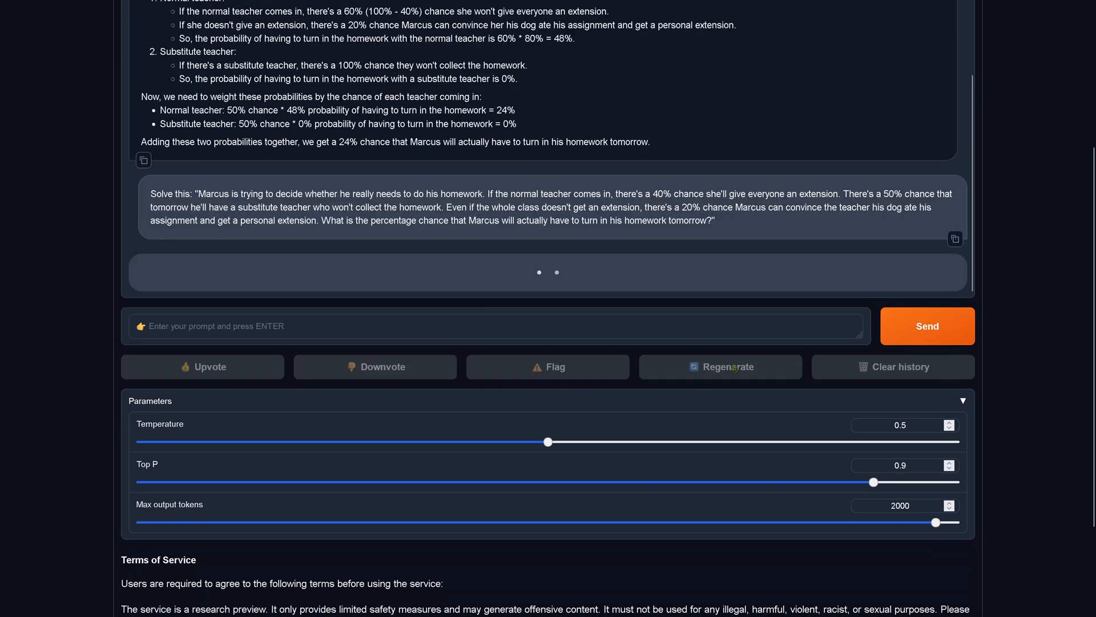
pyautogui.click(719, 366)
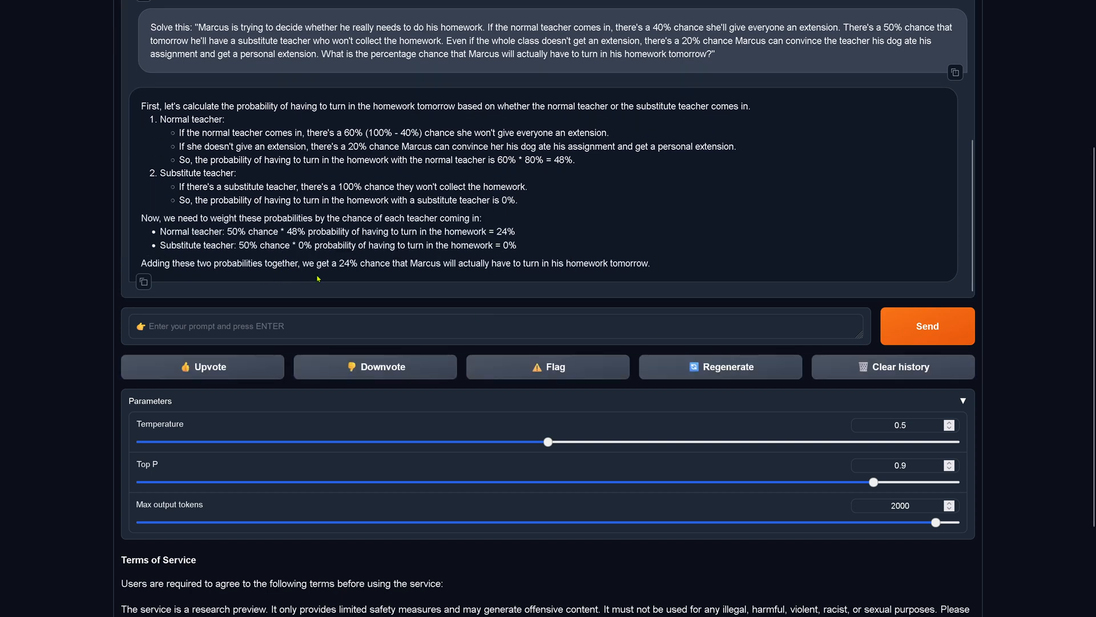
pyautogui.moveTo(327, 263); pyautogui.dragTo(649, 262)
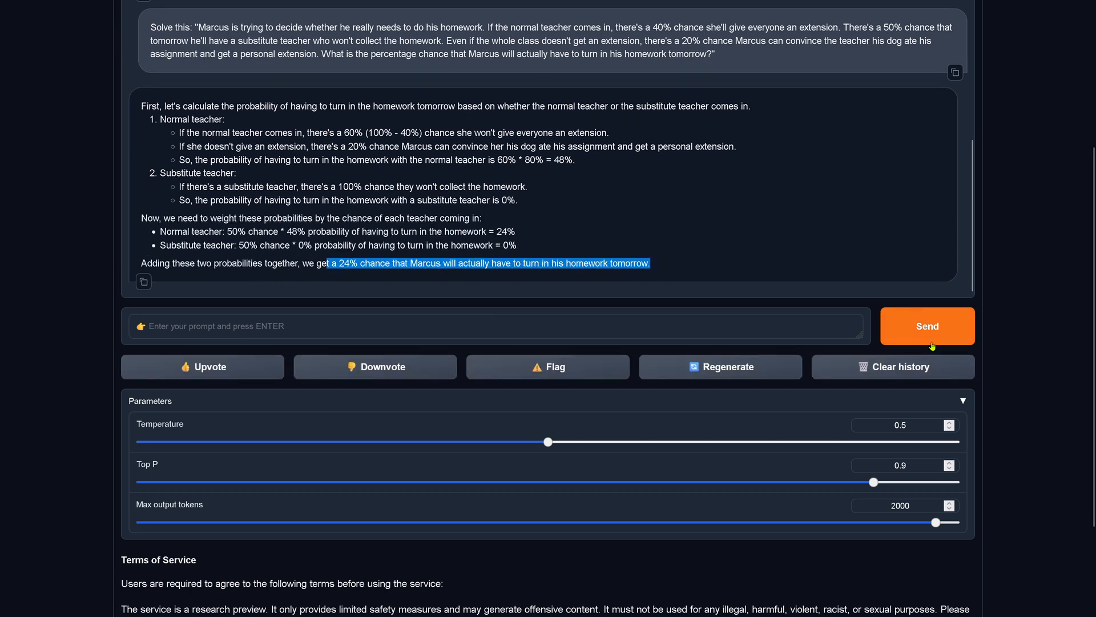
pyautogui.moveTo(866, 495)
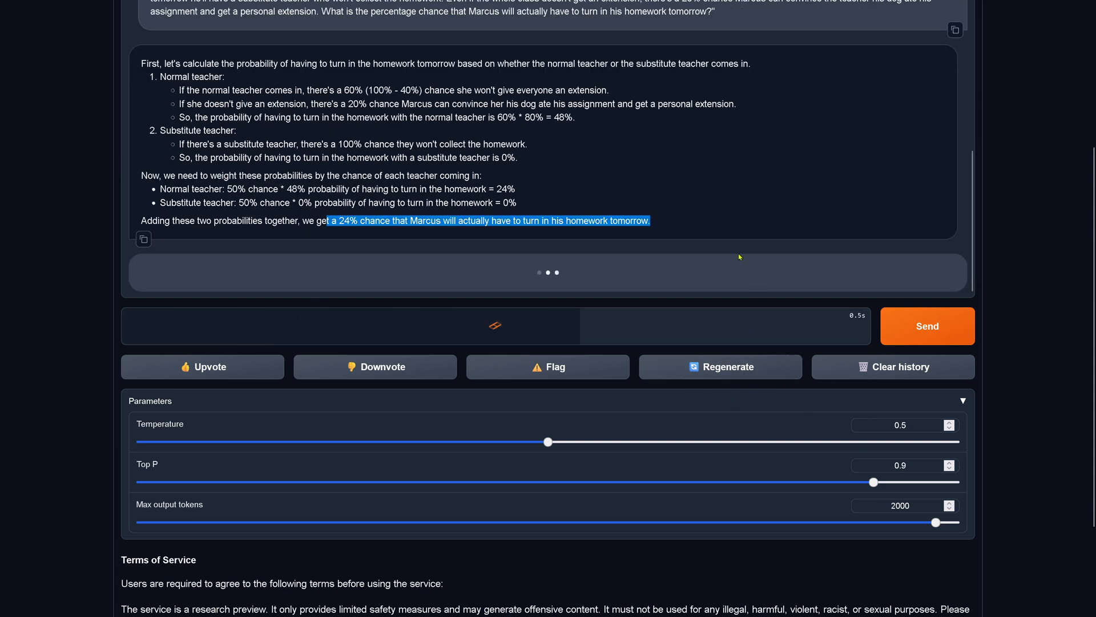
pyautogui.scroll(-3)
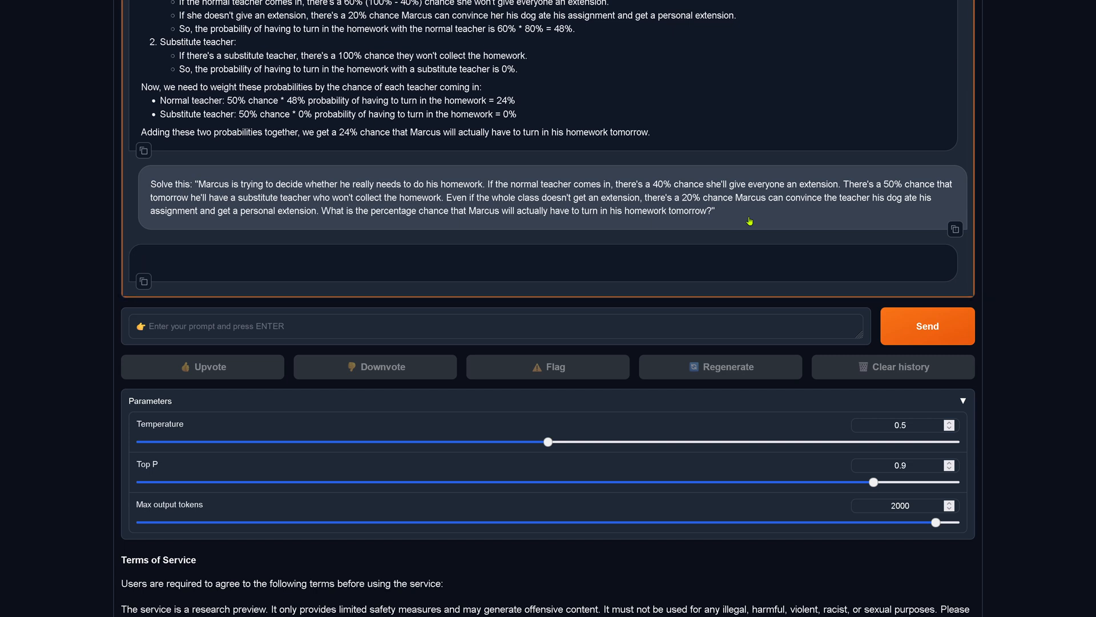
pyautogui.click(926, 326)
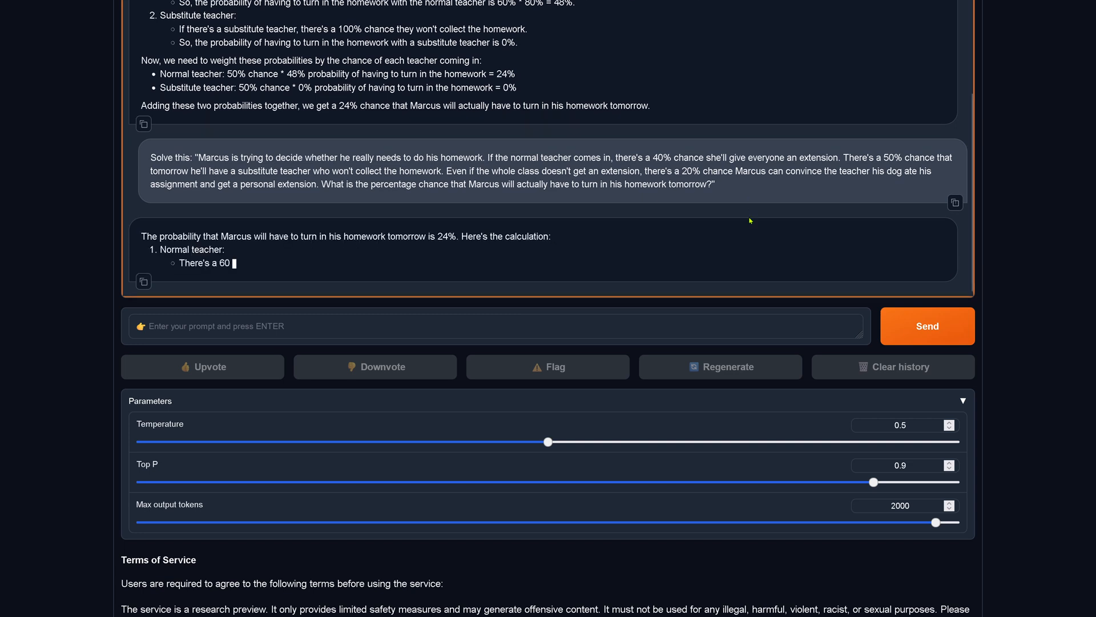
pyautogui.scroll(-3)
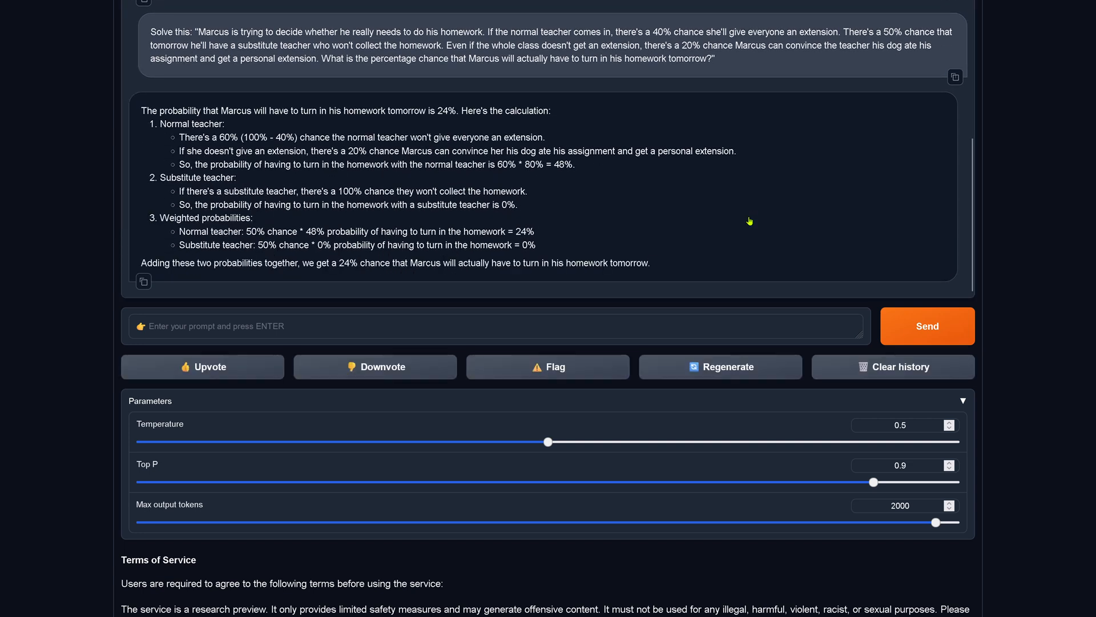
pyautogui.moveTo(355, 254)
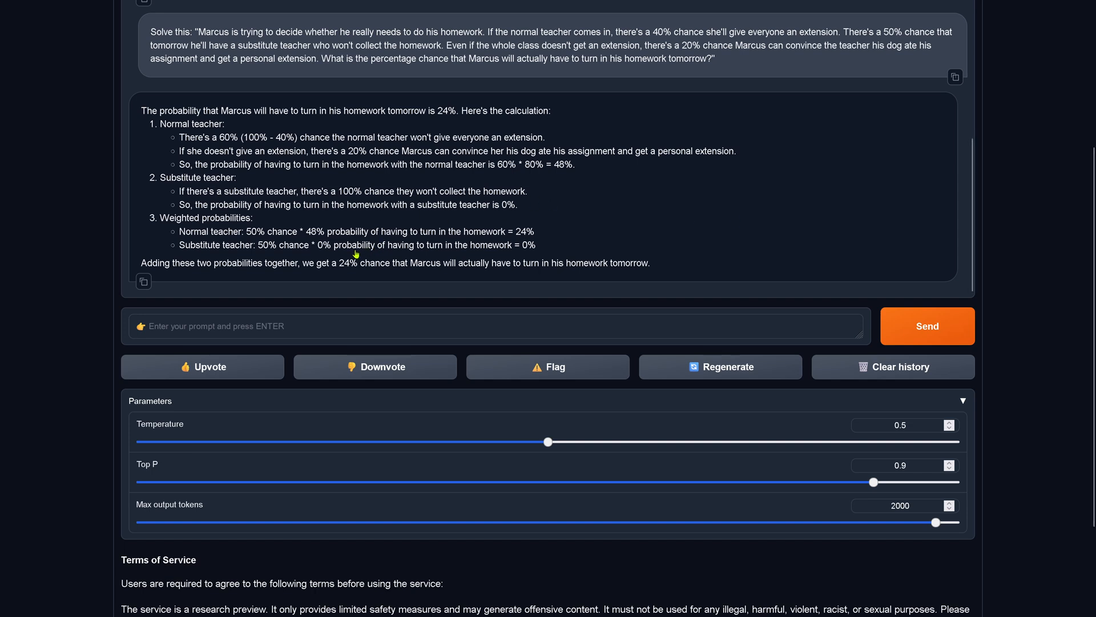
pyautogui.moveTo(329, 263); pyautogui.dragTo(650, 262)
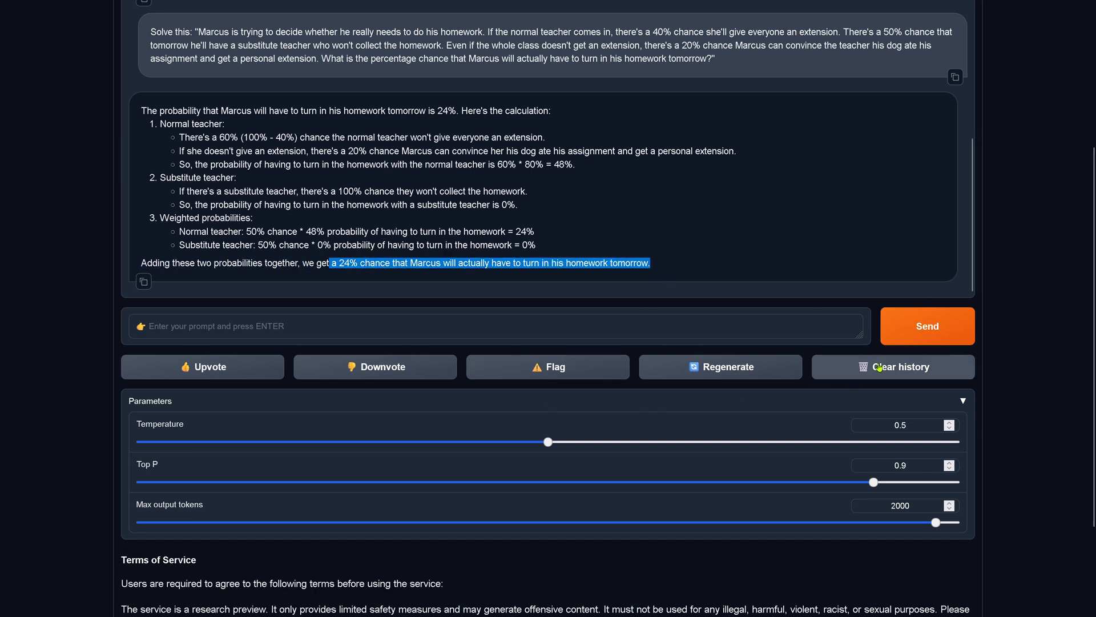
# - Clear the conversation history and focus the prompt box for a new question
pyautogui.click(892, 367)
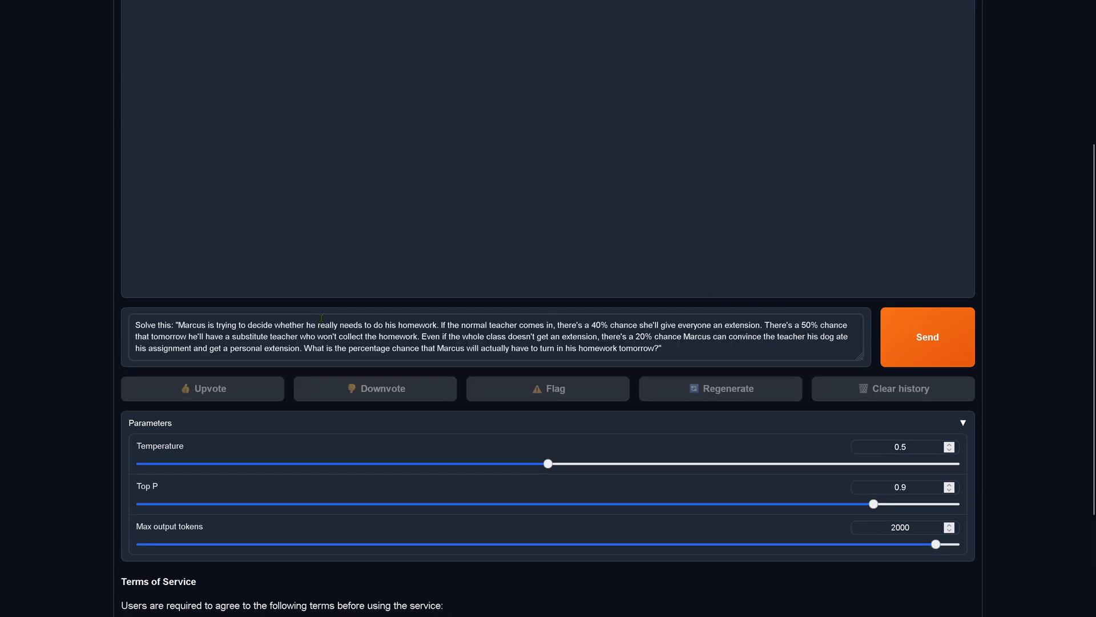
pyautogui.click(927, 336)
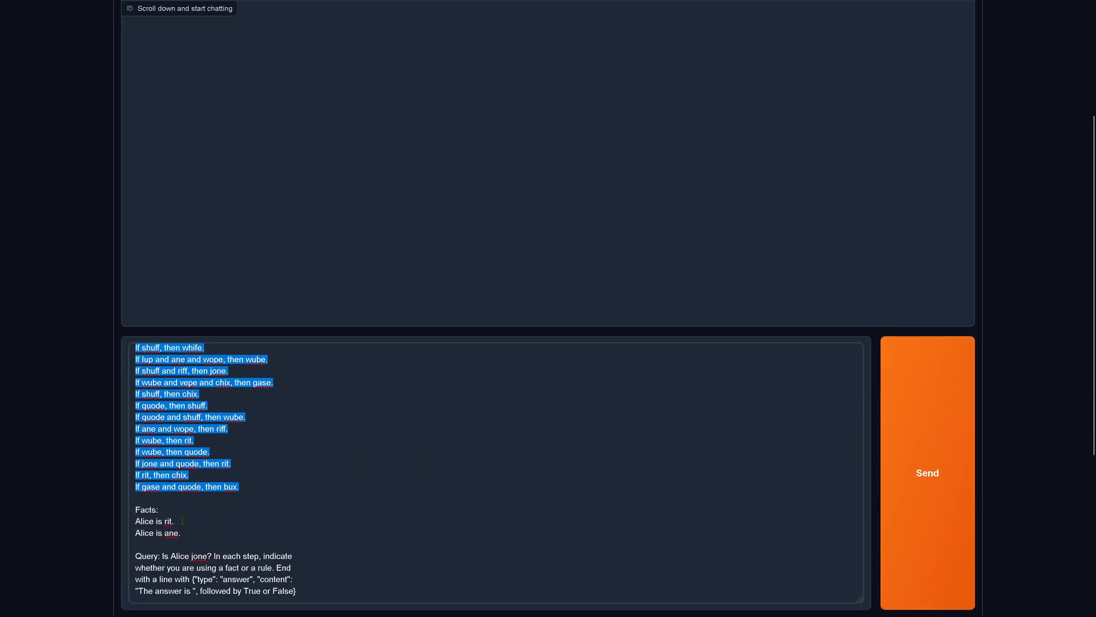
# - Send the Alice rules-and-facts query ('is Alice jone?') to dbrx-instruct
pyautogui.scroll(-3)
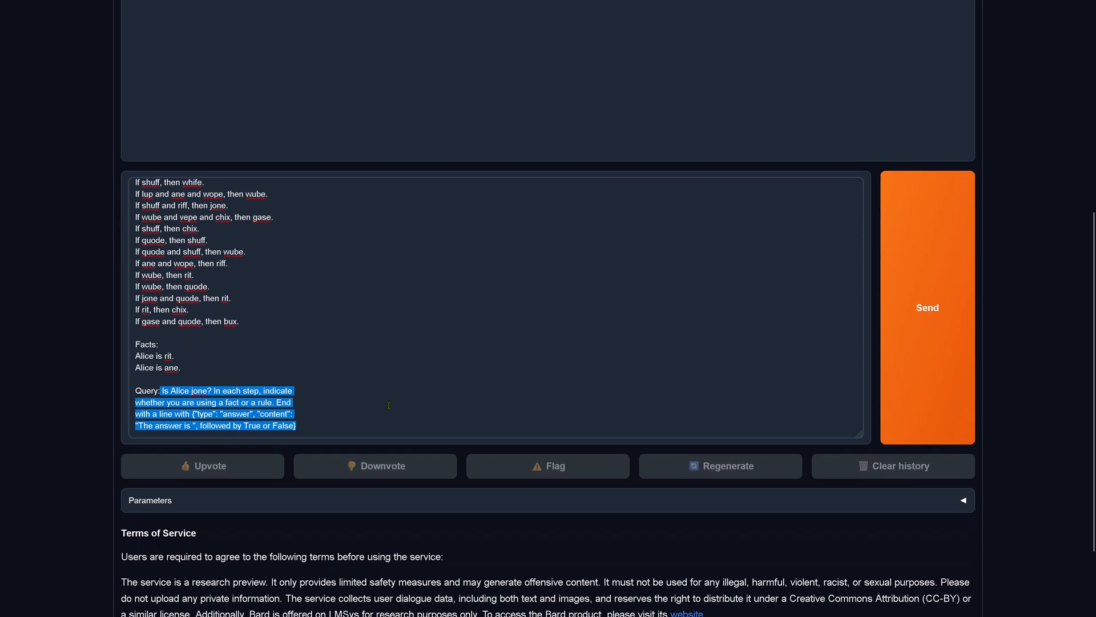
pyautogui.click(928, 307)
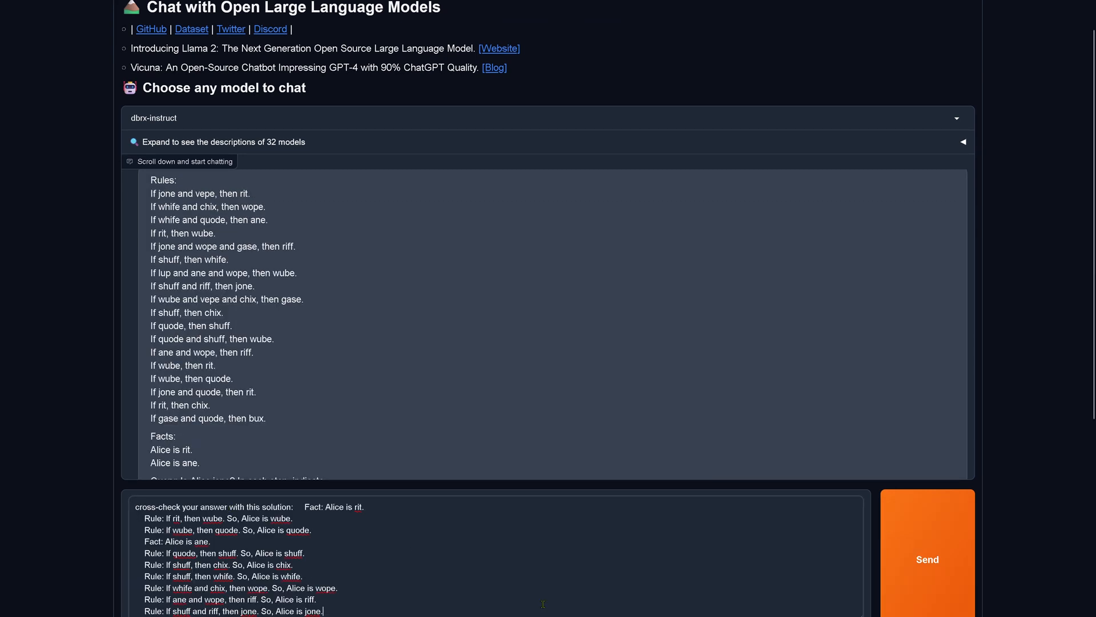
# - Submit the cross-check solution and highlight the revised conclusion 'The answer is True'
pyautogui.scroll(-3)
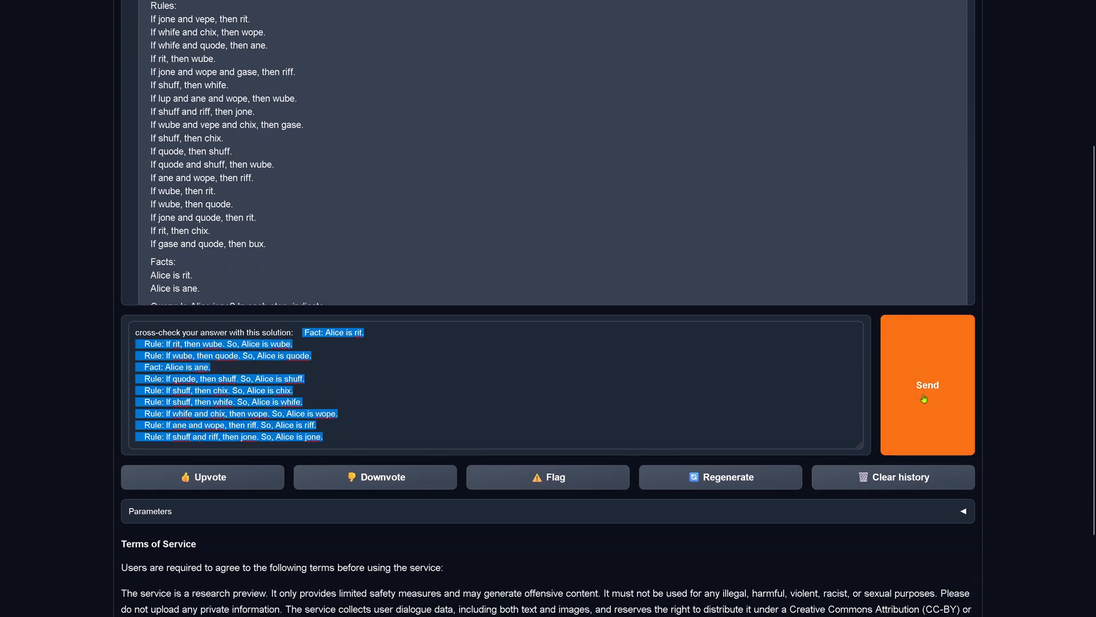
pyautogui.click(927, 385)
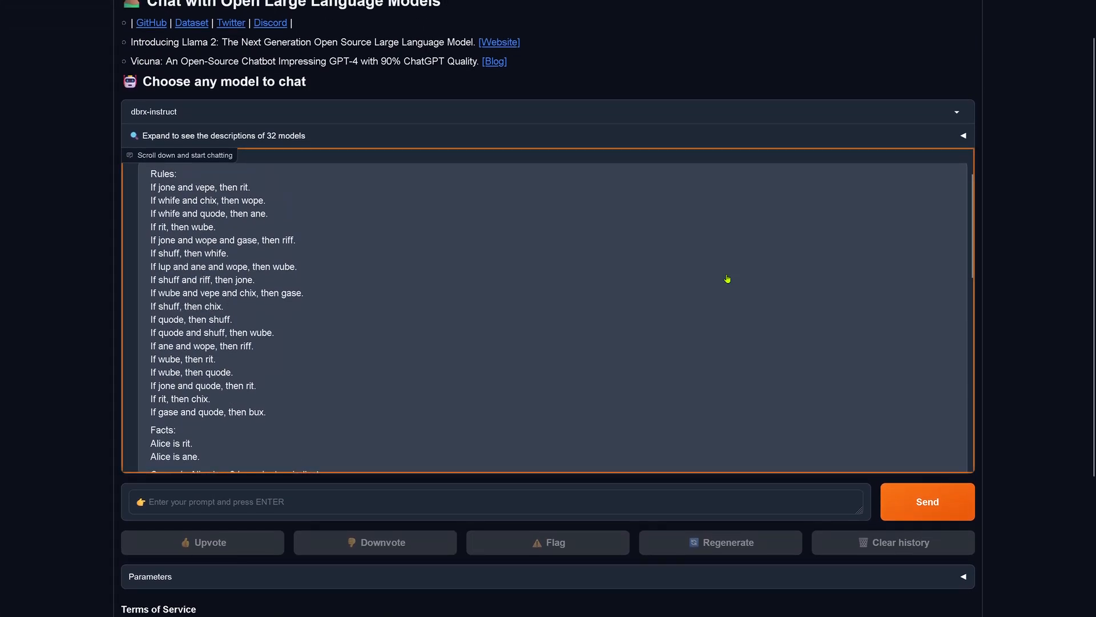
pyautogui.scroll(-3)
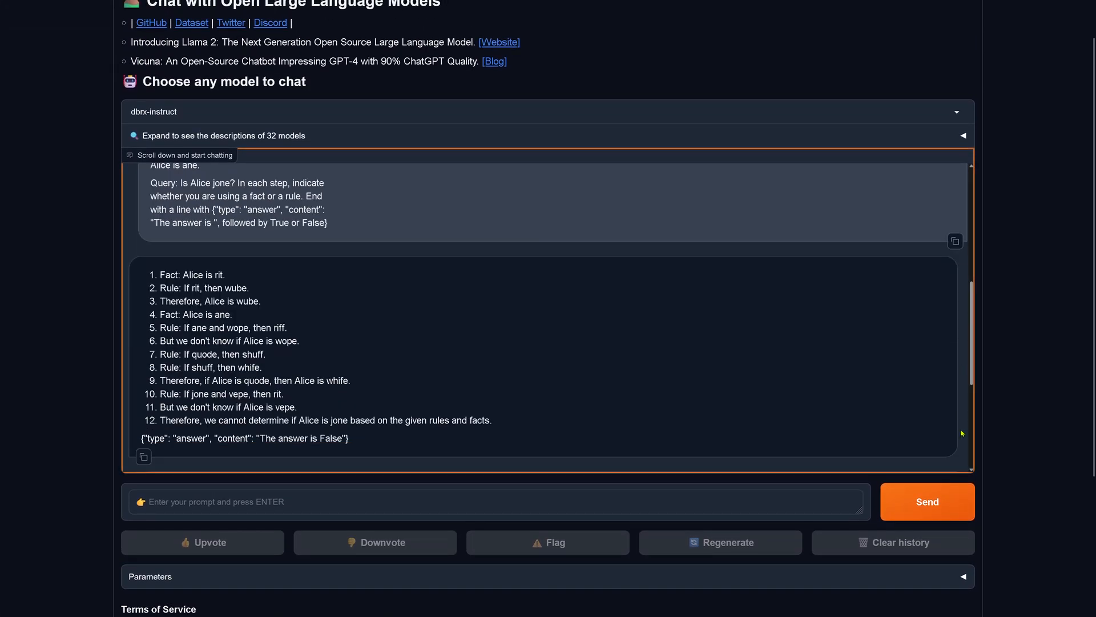
pyautogui.scroll(-3)
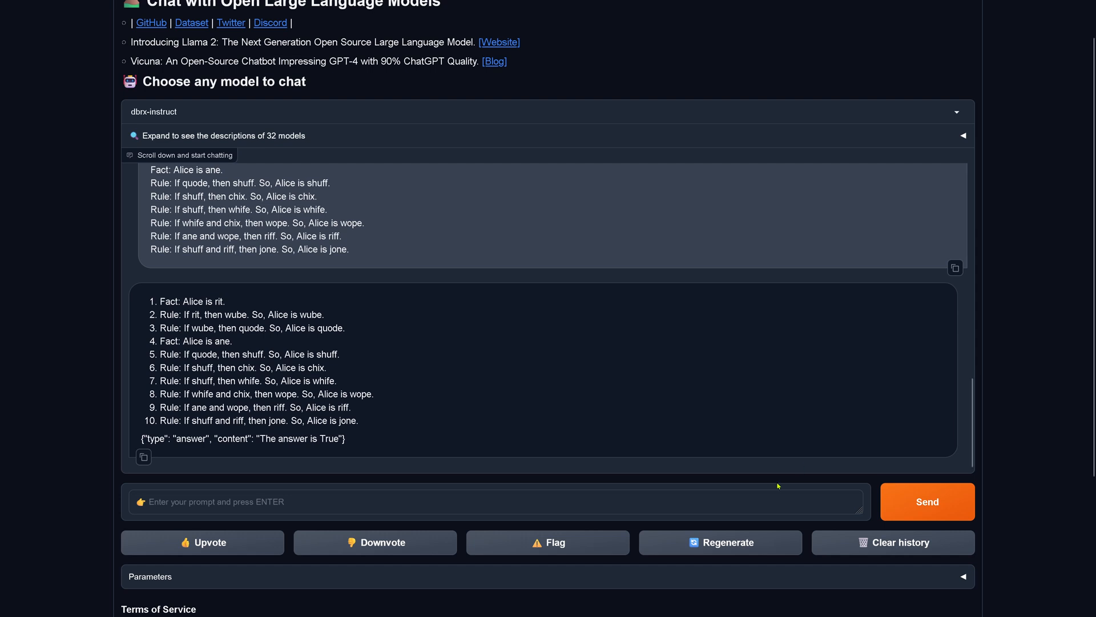
pyautogui.moveTo(192, 438); pyautogui.dragTo(345, 439)
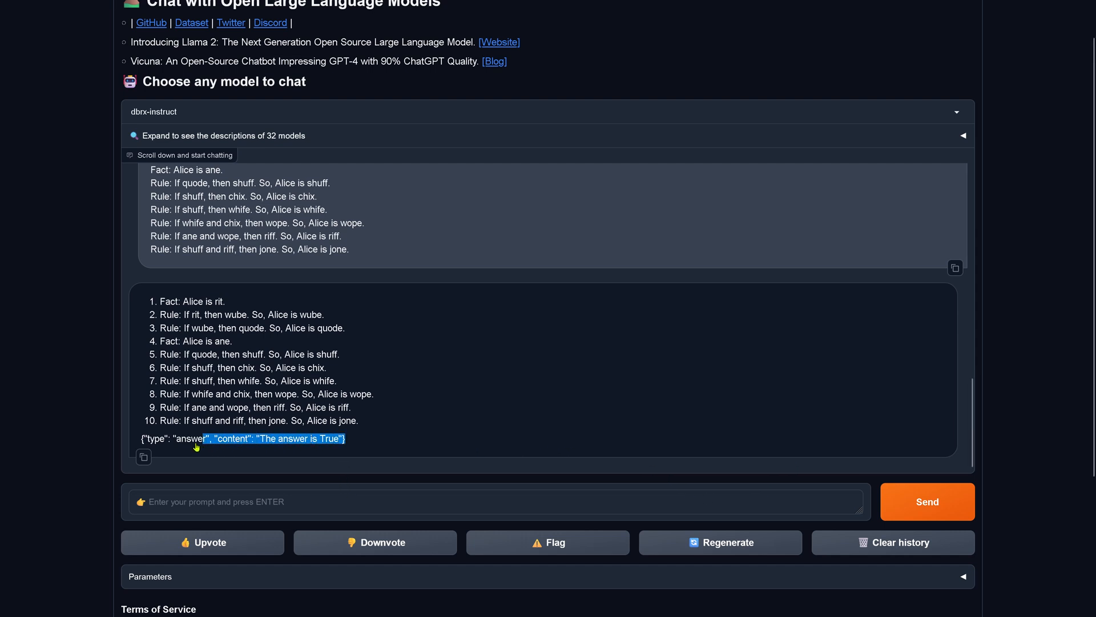